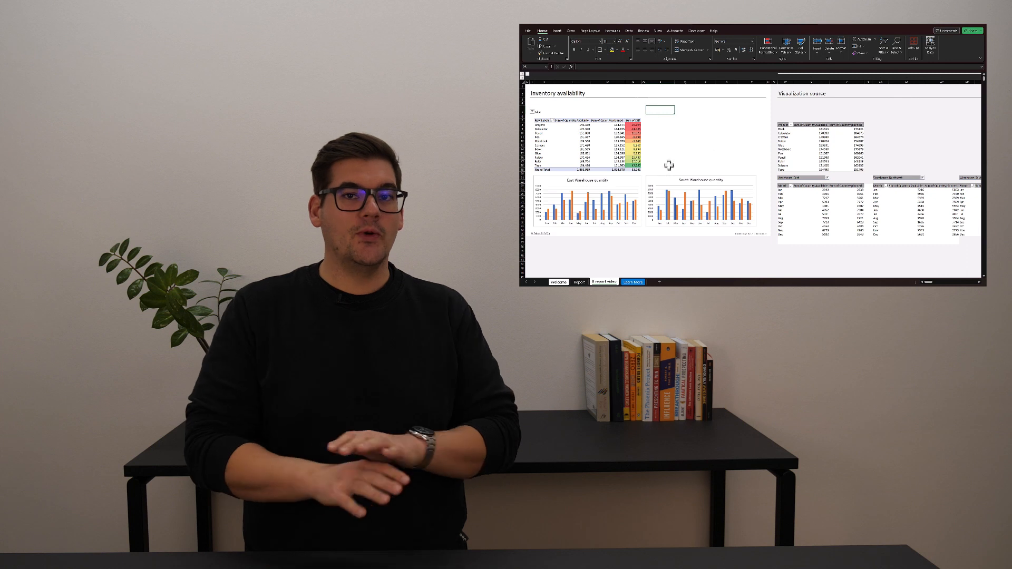
Rebuild the report with Zebra BI horizontal variance bars and regional monthly waterfall small multiples
click(585, 206)
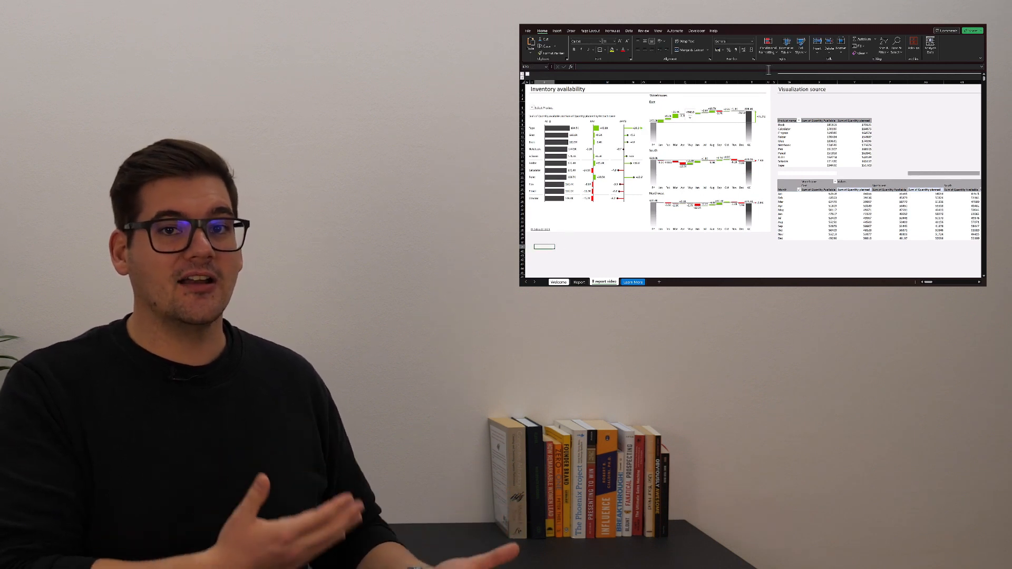
mouse_move(784, 77)
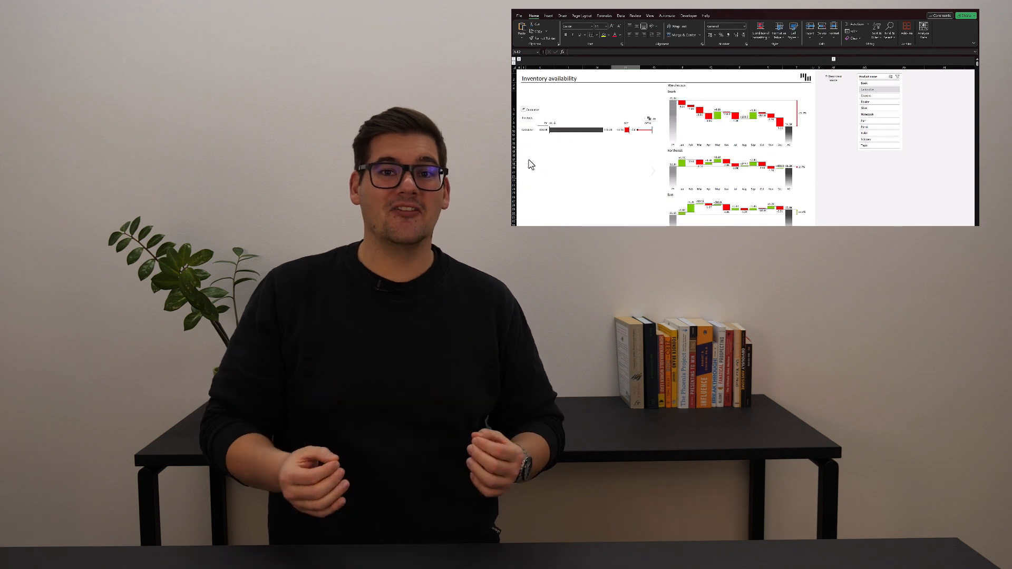
mouse_move(557, 134)
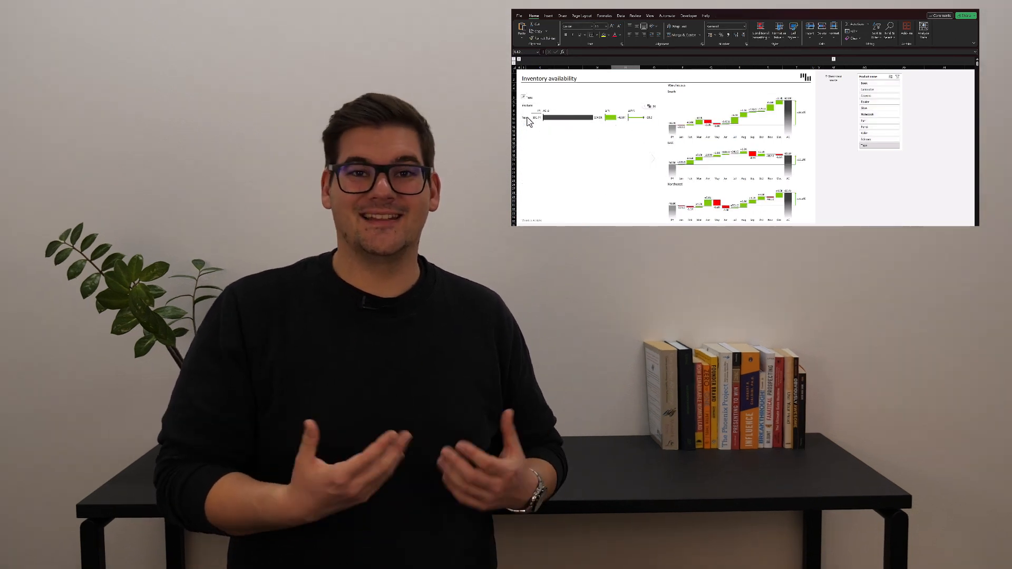
mouse_move(614, 213)
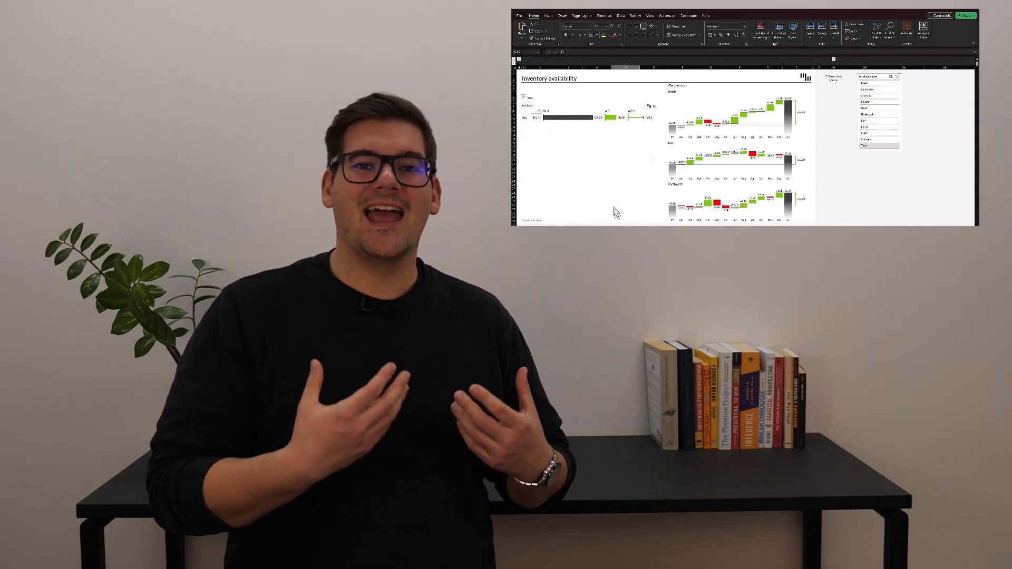